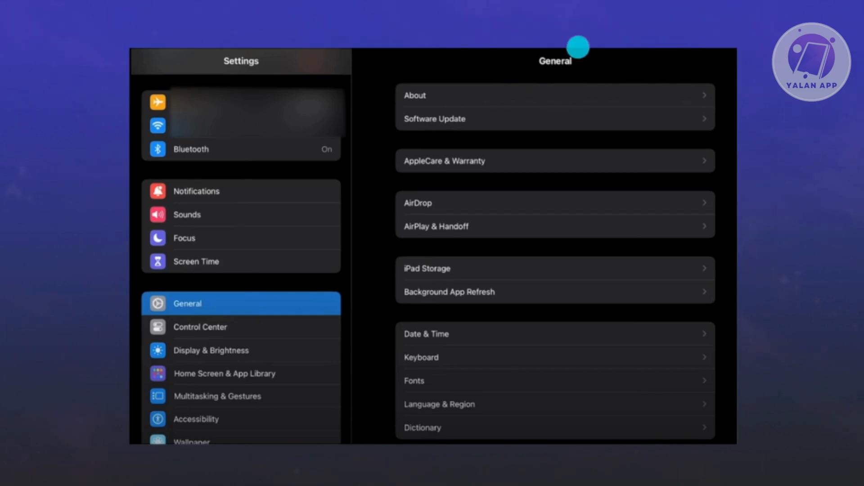
pyautogui.moveTo(384, 443)
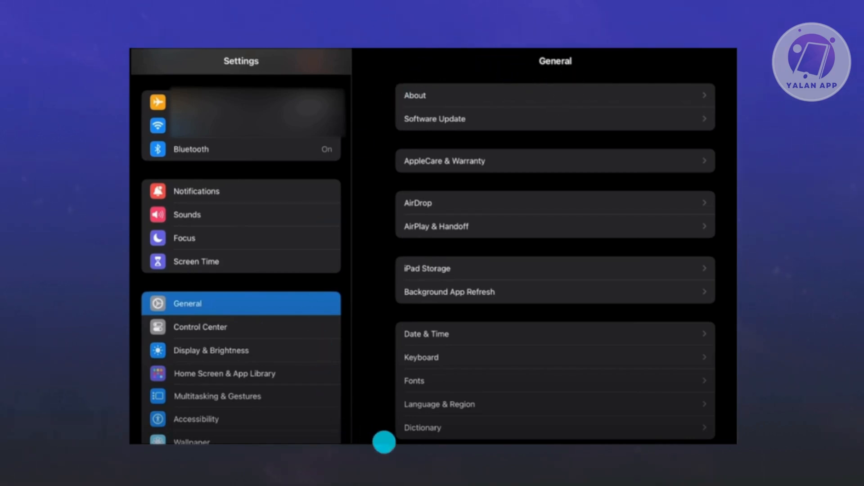
pyautogui.moveTo(366, 271)
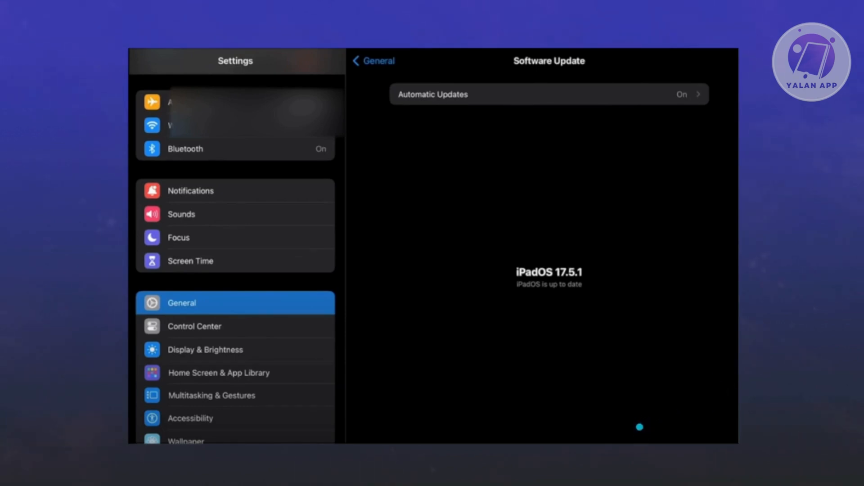
pyautogui.moveTo(790, 379)
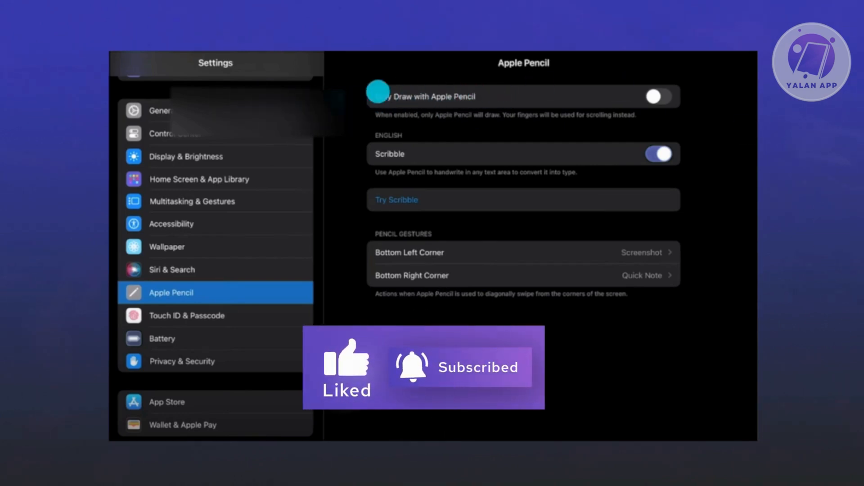
# Toggle Only Draw with Apple Pencil so it ends up switched off
pyautogui.click(657, 96)
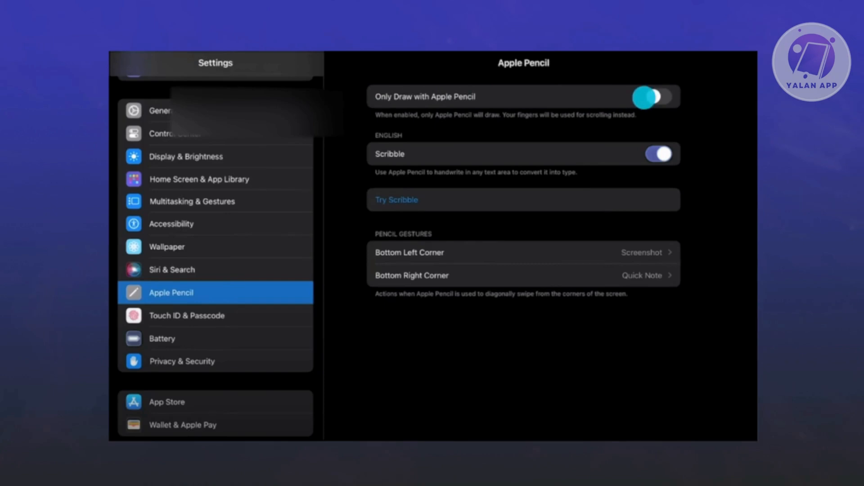
pyautogui.click(658, 96)
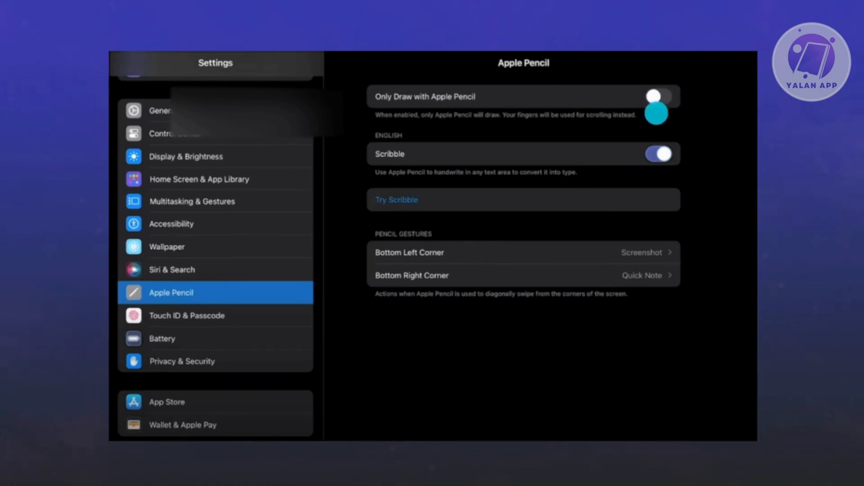
pyautogui.click(653, 96)
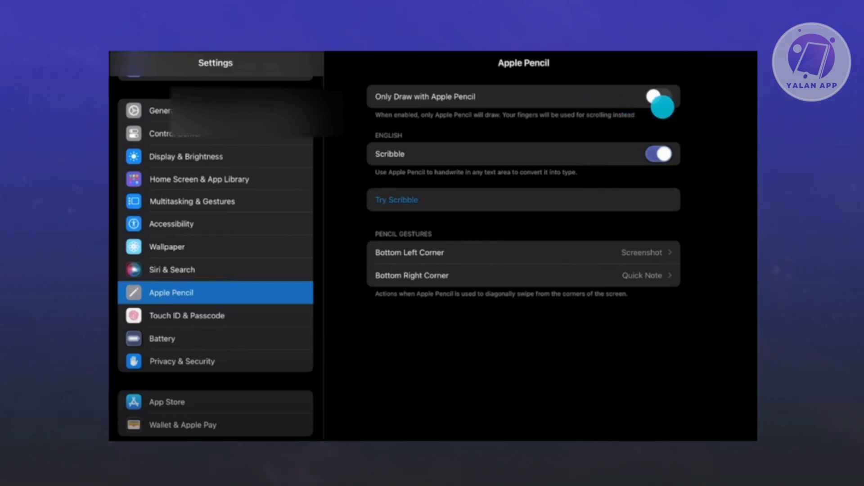
pyautogui.click(659, 96)
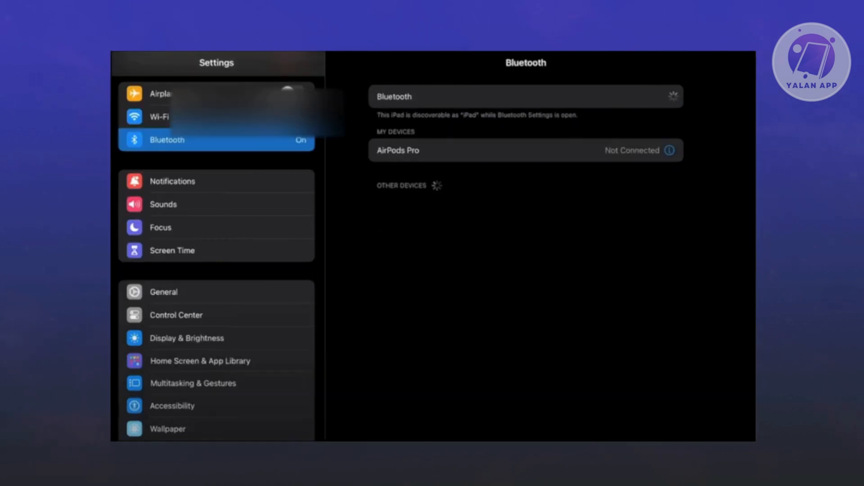
# Restart Bluetooth, leaving AirPods Pro listed as not connected while it rescans
pyautogui.click(383, 118)
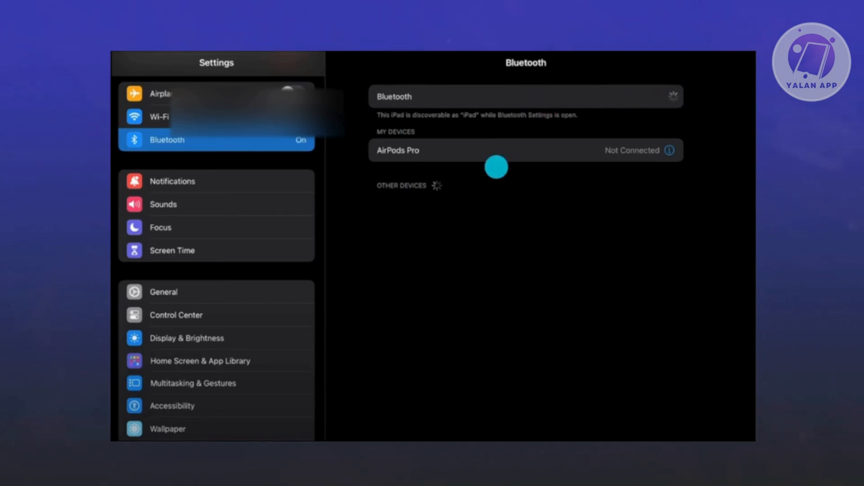
pyautogui.moveTo(477, 185)
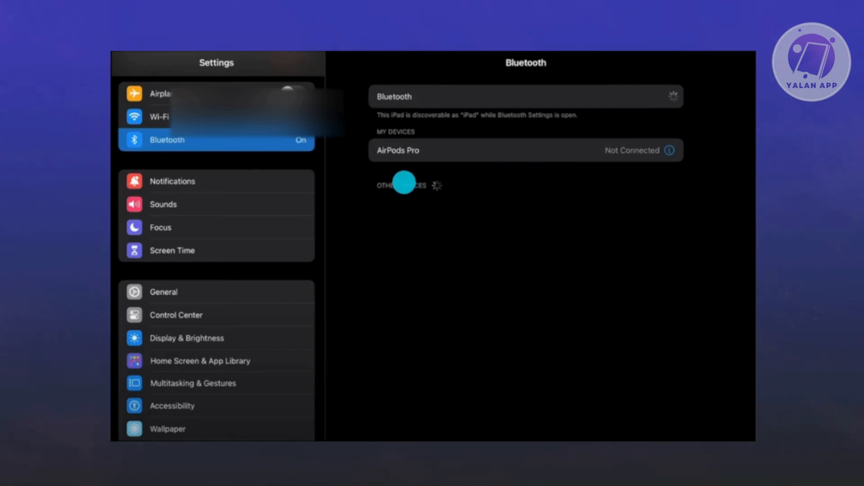
pyautogui.moveTo(605, 257)
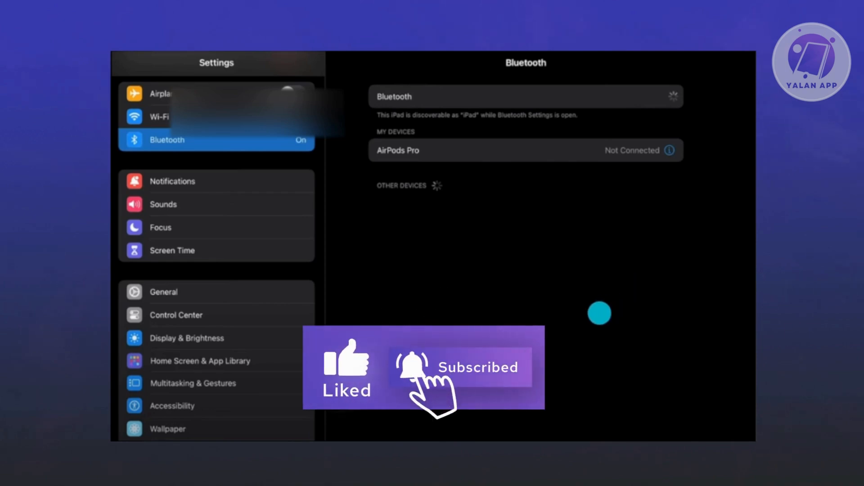
pyautogui.moveTo(679, 322)
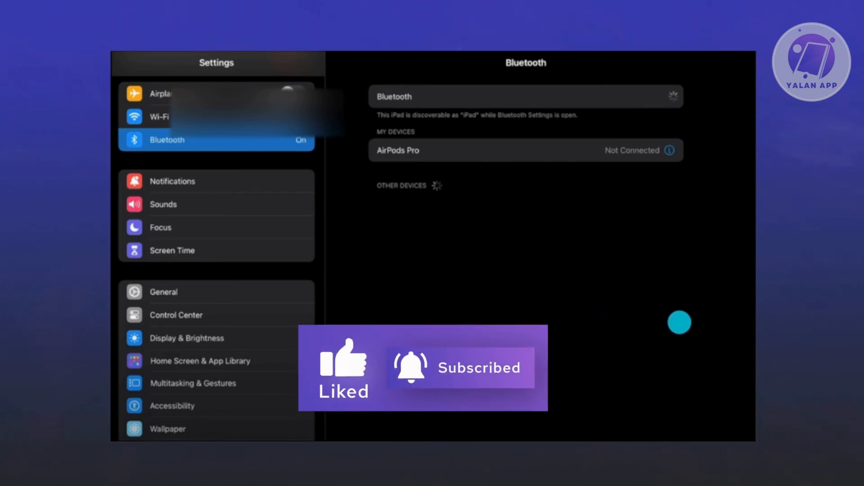